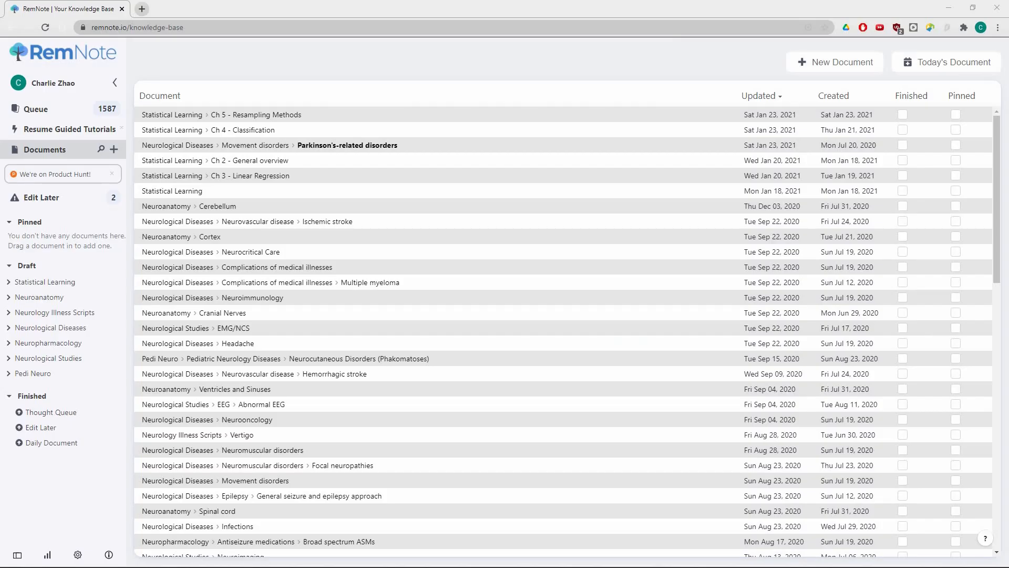
pyautogui.moveTo(342, 169)
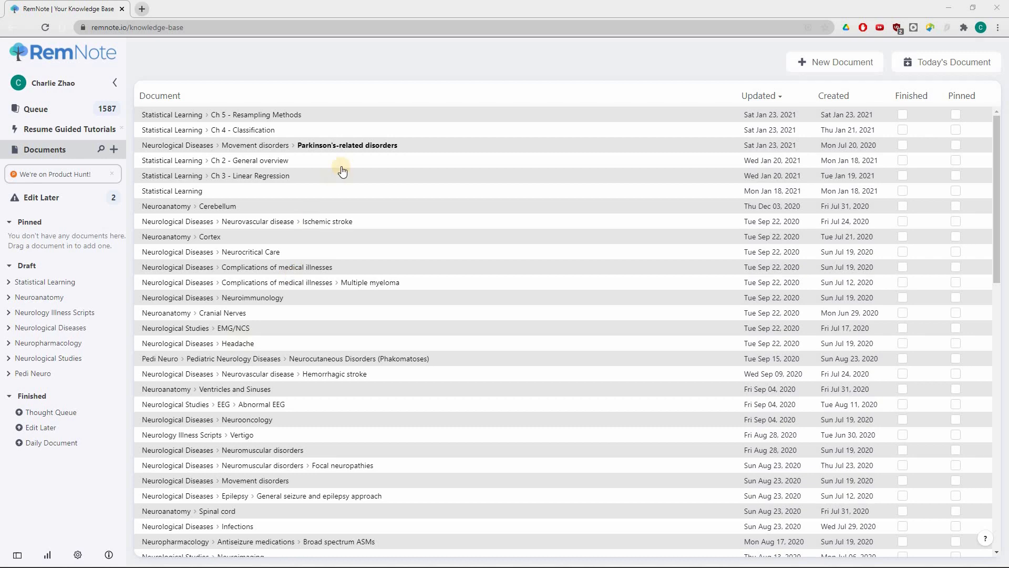
pyautogui.moveTo(396, 212)
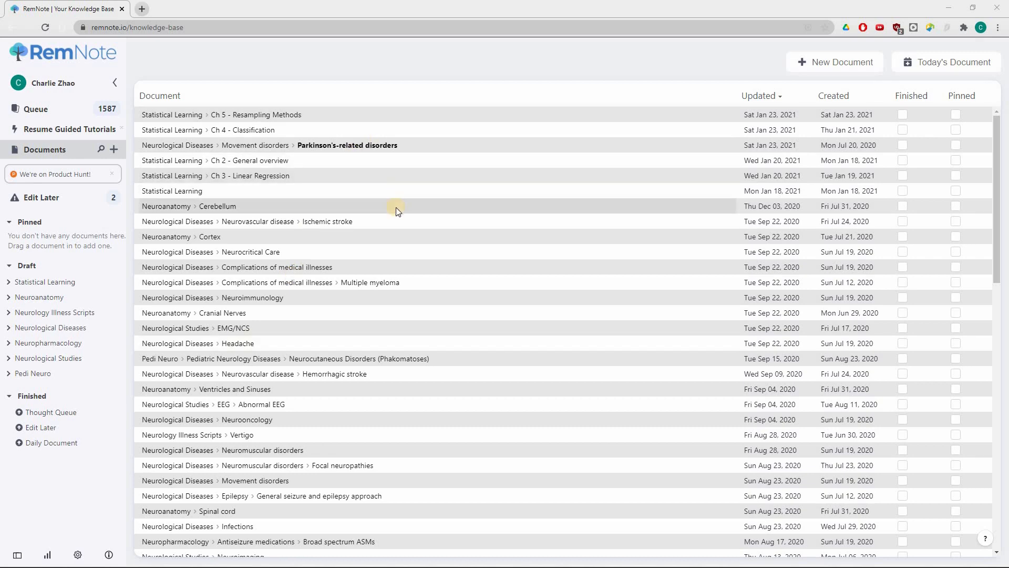
# Expand the Neuroanatomy folder and browse the Cortex and Intracranial blood supply documents.
pyautogui.scroll(-3)
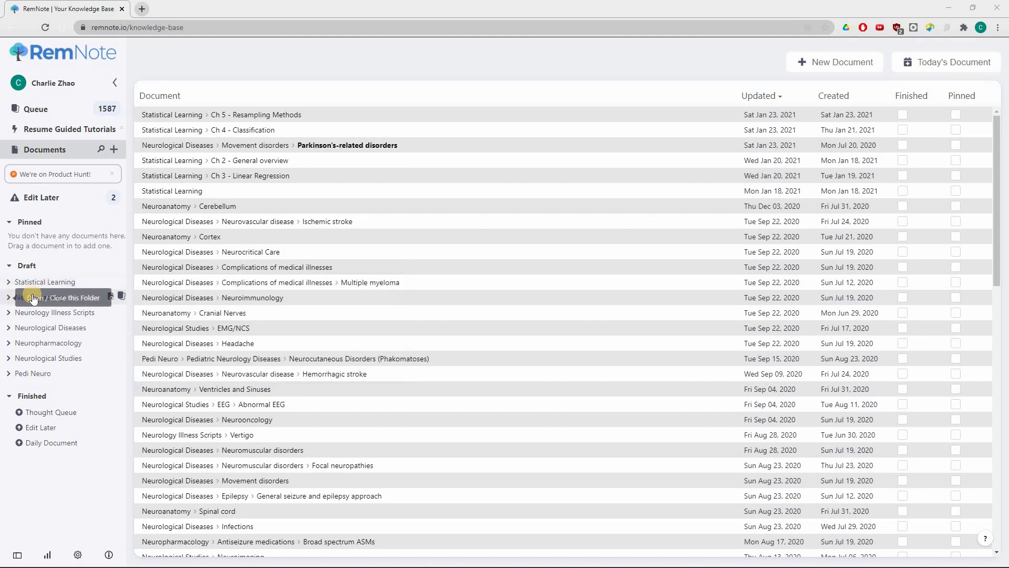
pyautogui.click(40, 307)
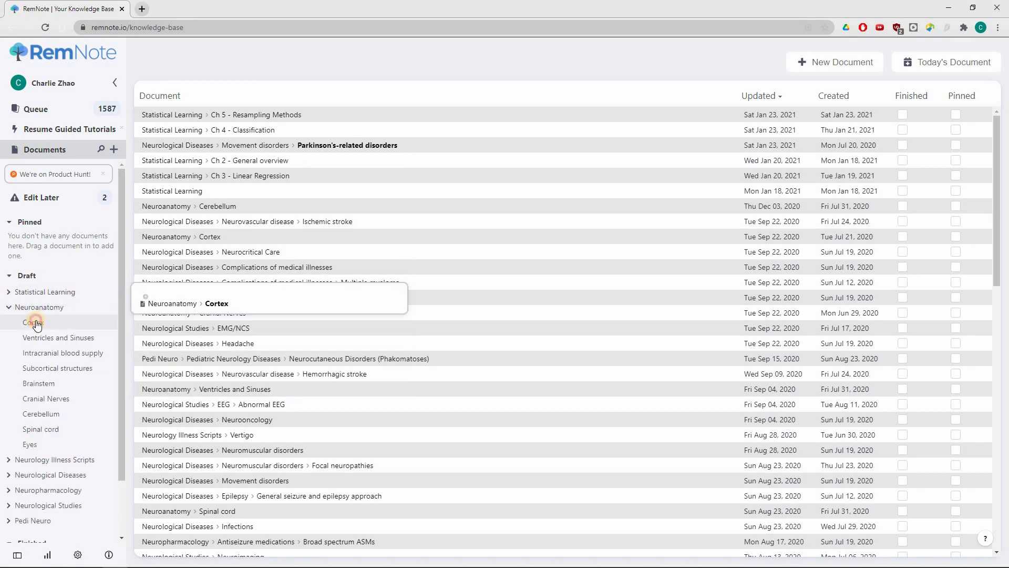
pyautogui.click(32, 322)
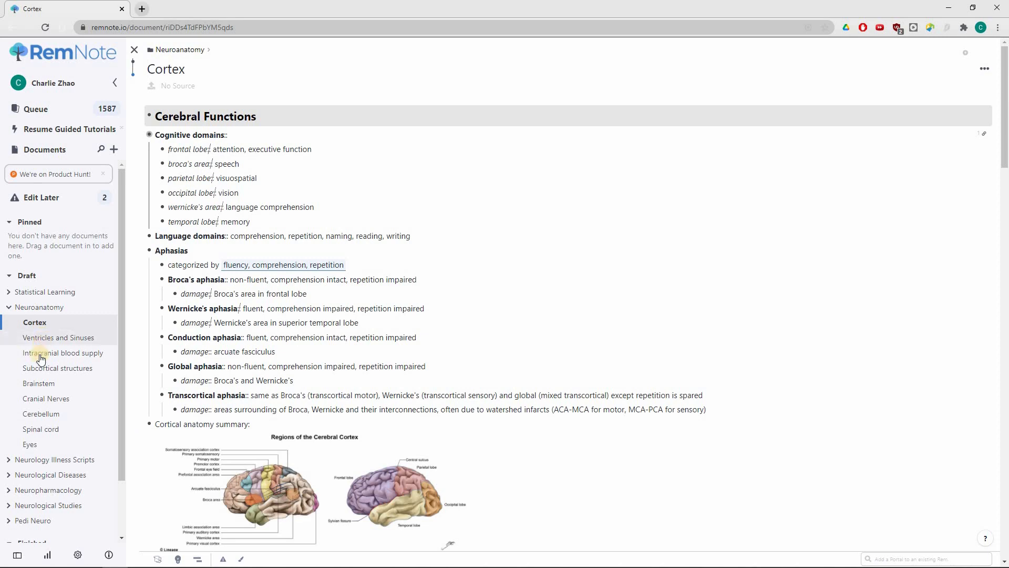
pyautogui.click(62, 353)
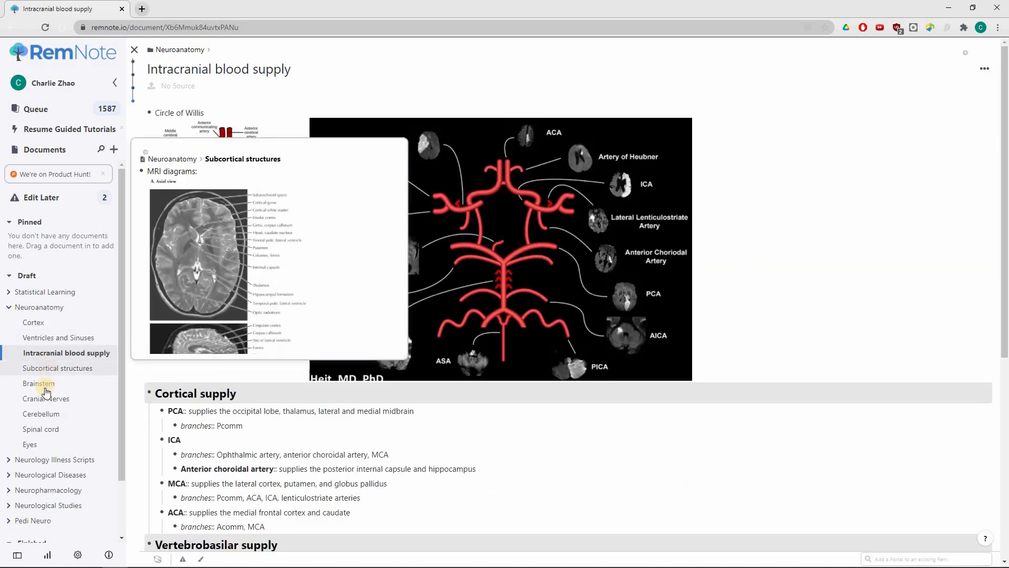
# View Cerebellum and Eyes, then collapse Neuroanatomy and expand Neurological Diseases.
pyautogui.click(37, 384)
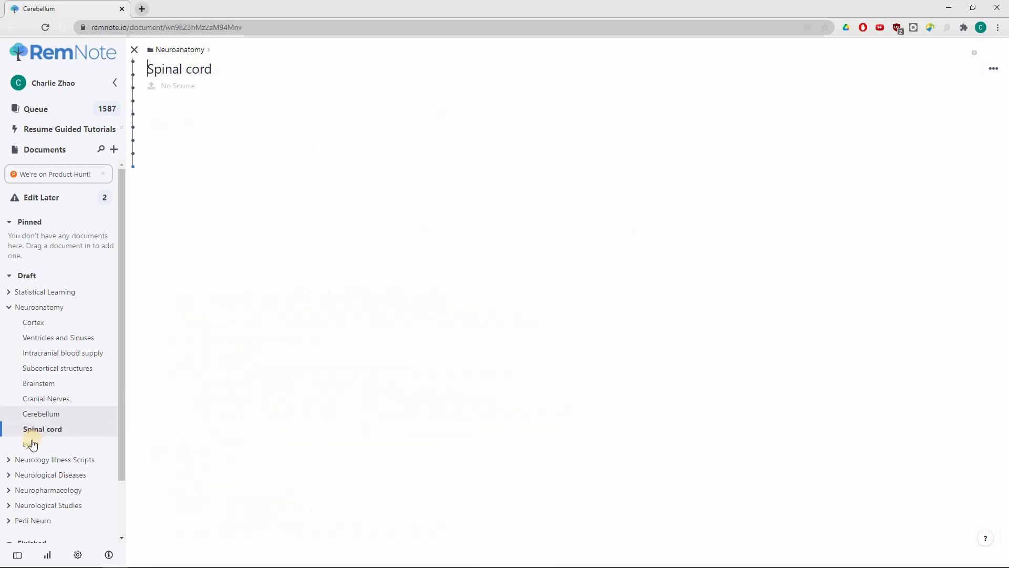
pyautogui.click(31, 444)
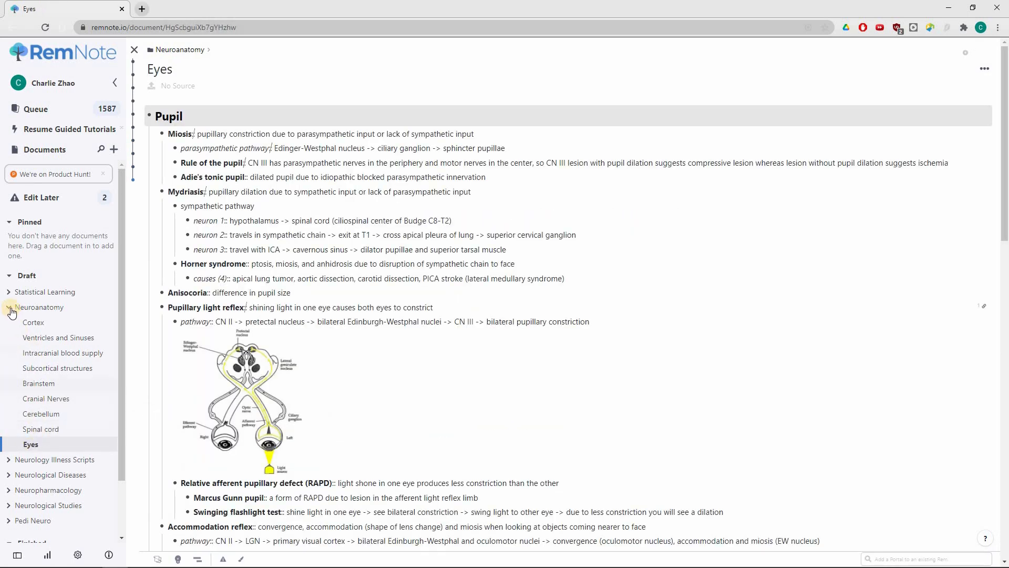
pyautogui.click(9, 307)
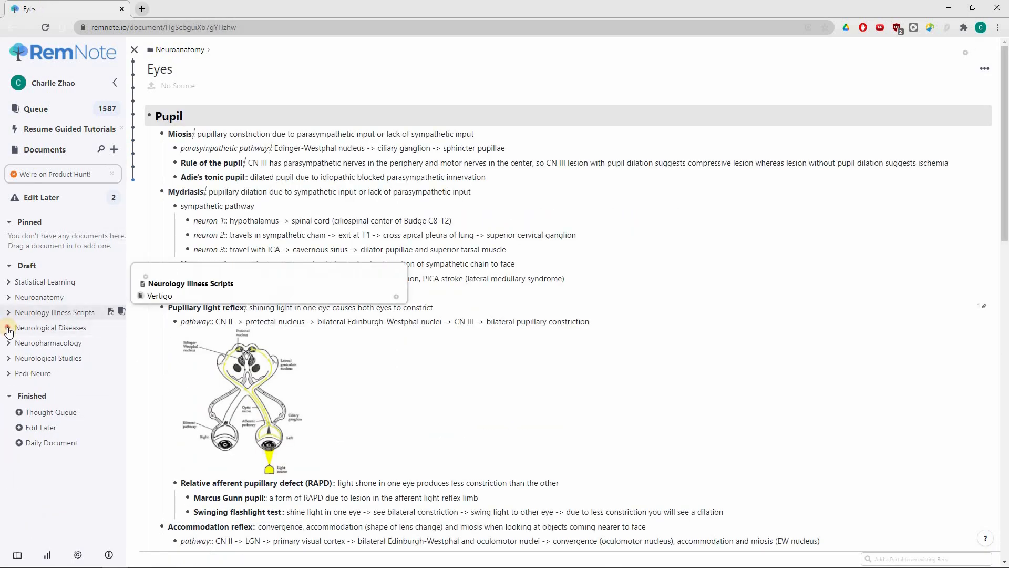
pyautogui.click(9, 327)
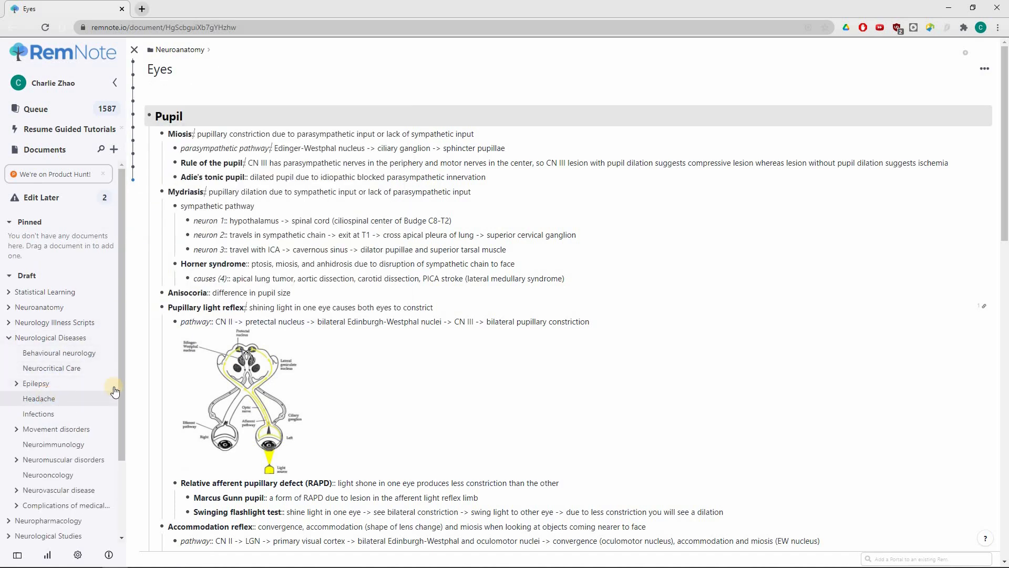
# Open Headache and unfold Primary Headaches, Migraine headache and its ICHD criteria list.
pyautogui.click(39, 399)
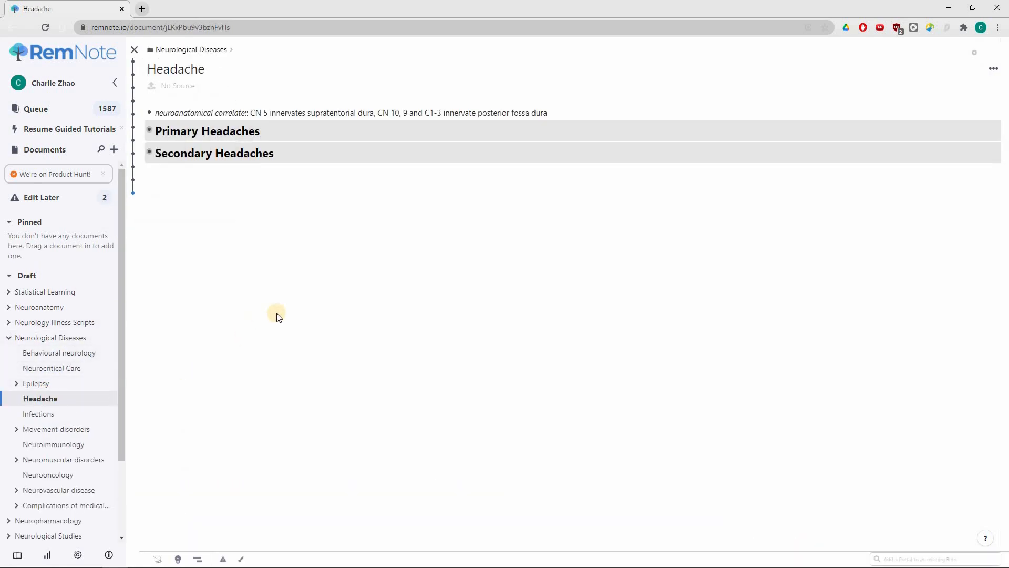
pyautogui.moveTo(277, 315)
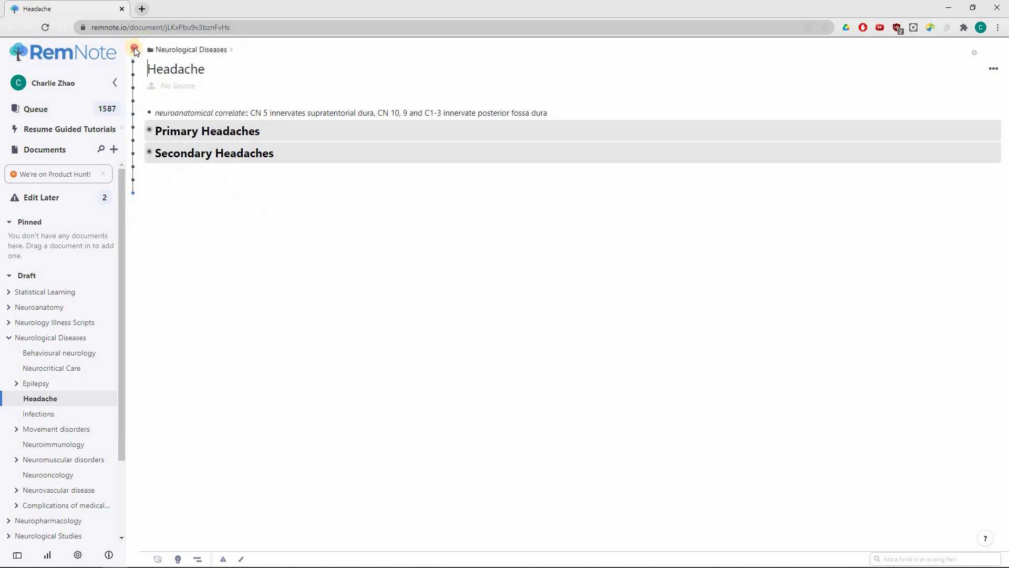
pyautogui.click(135, 51)
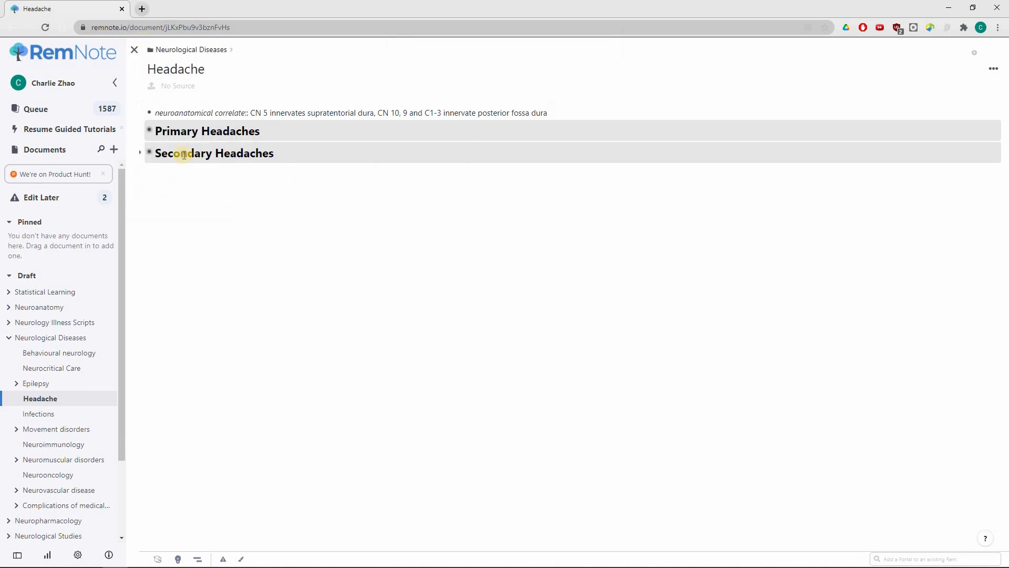
pyautogui.click(140, 131)
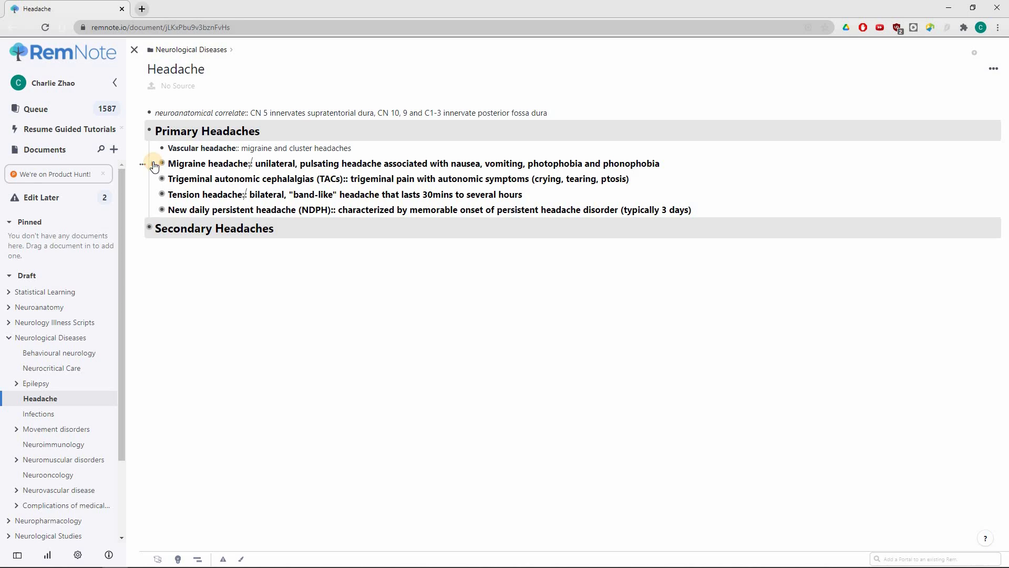
pyautogui.click(161, 163)
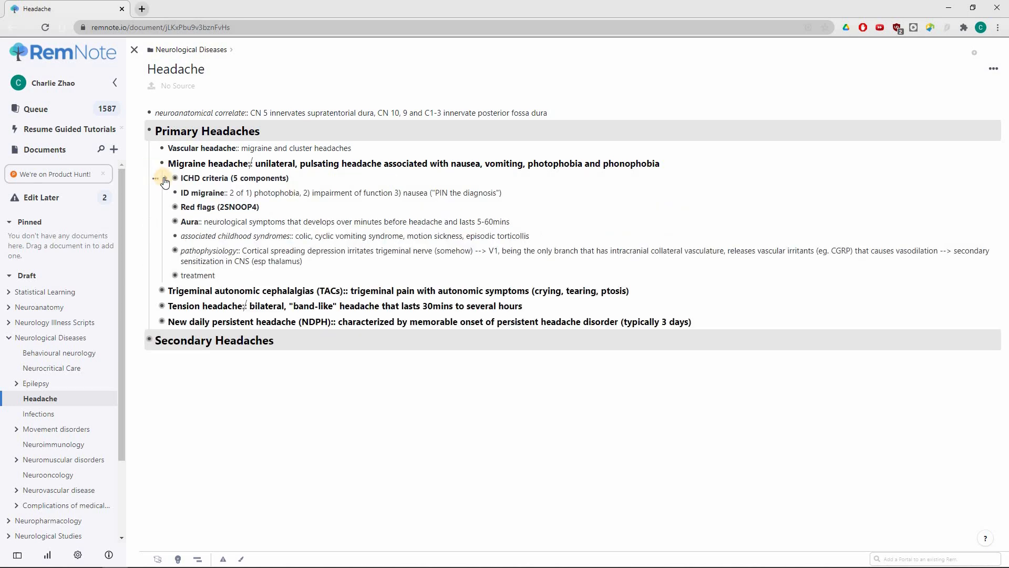
pyautogui.click(164, 179)
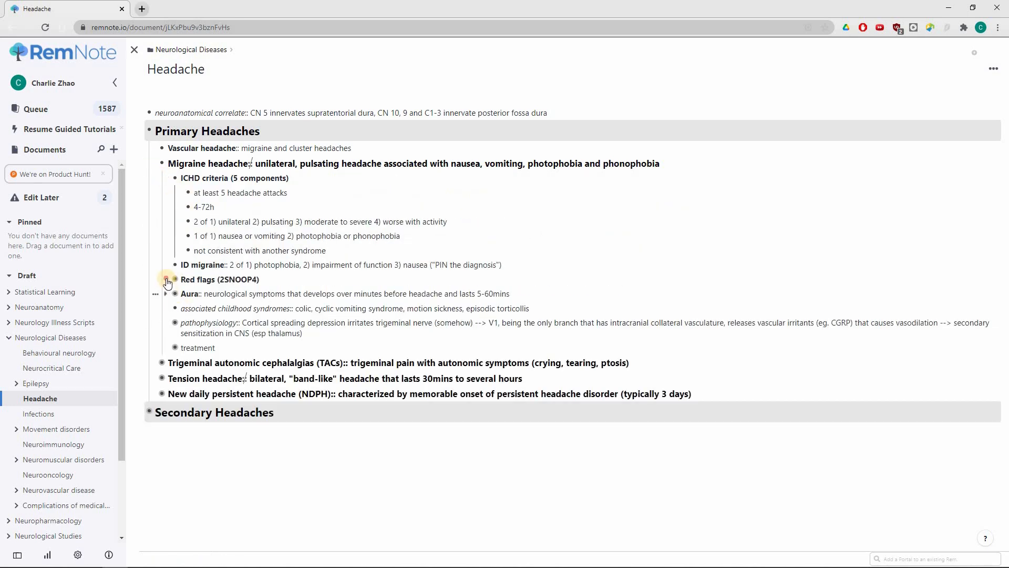
pyautogui.click(167, 279)
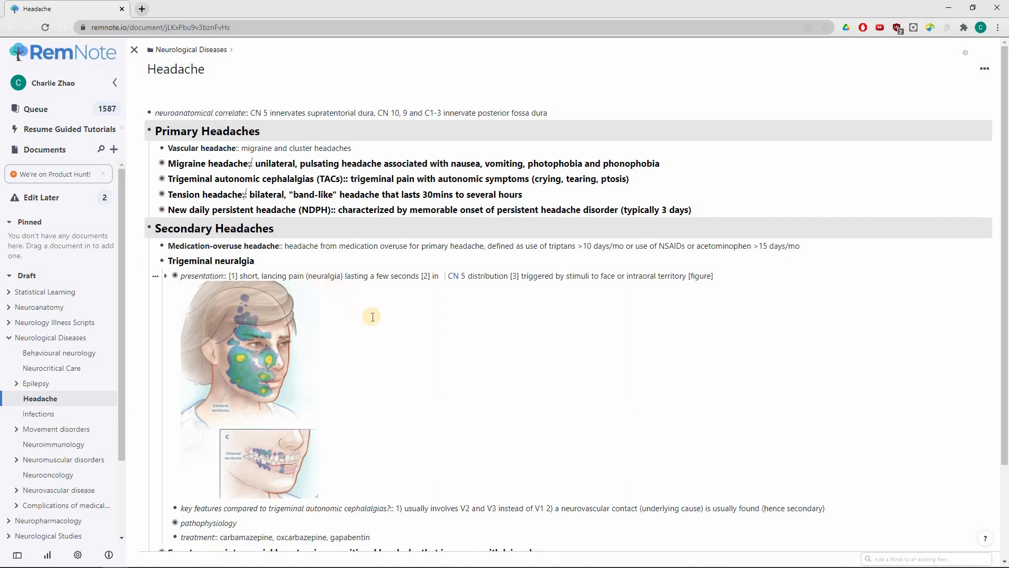
pyautogui.moveTo(454, 276)
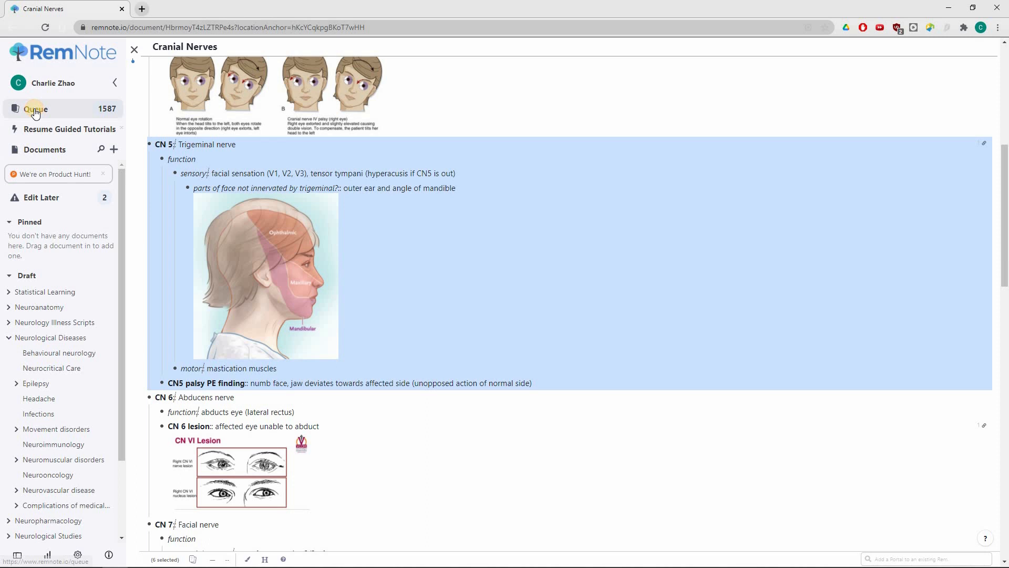
# In the Queue, reveal and grade two EEG epileptiform discharge flashcards.
pyautogui.click(34, 109)
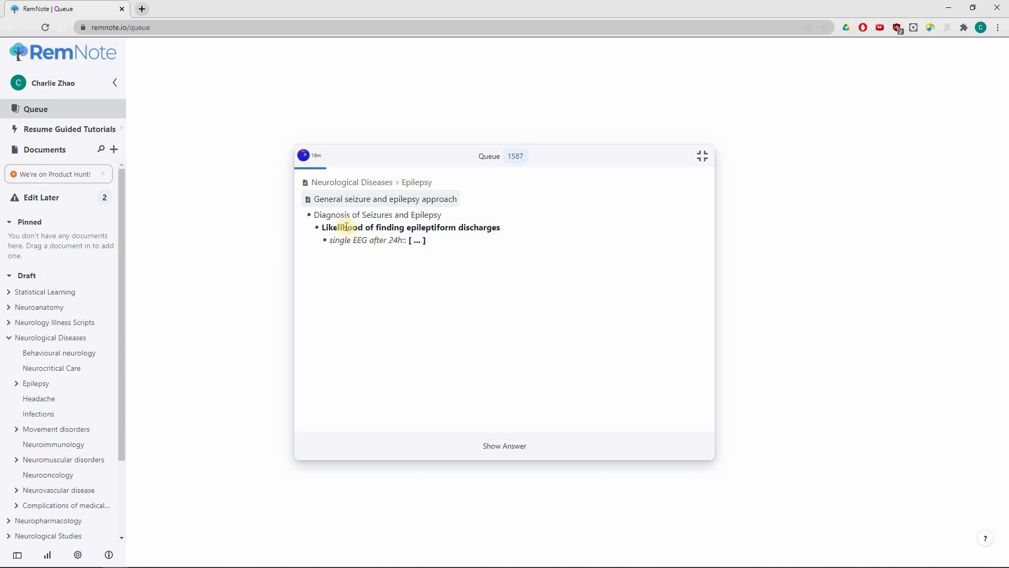
pyautogui.moveTo(417, 373)
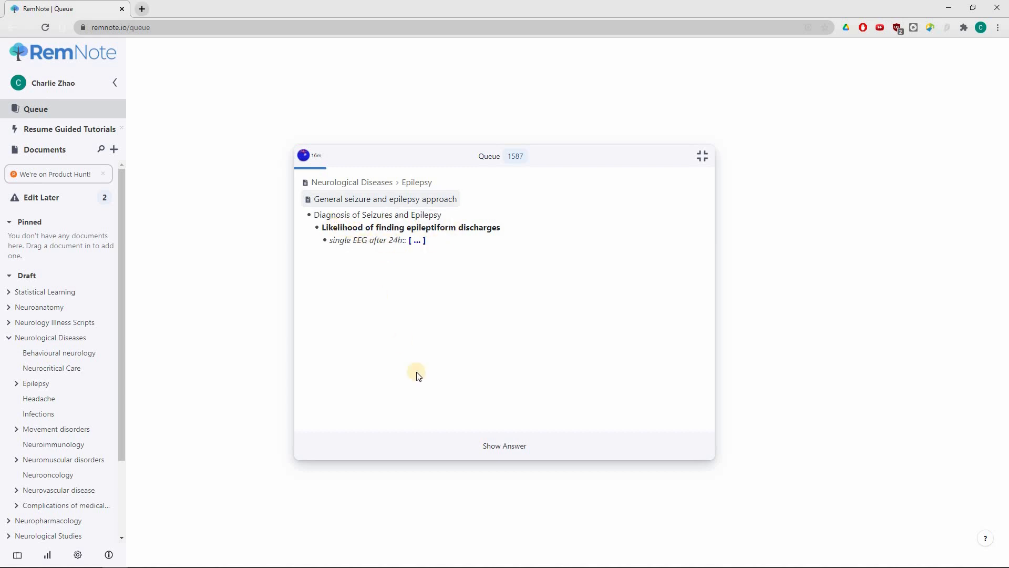
pyautogui.click(504, 445)
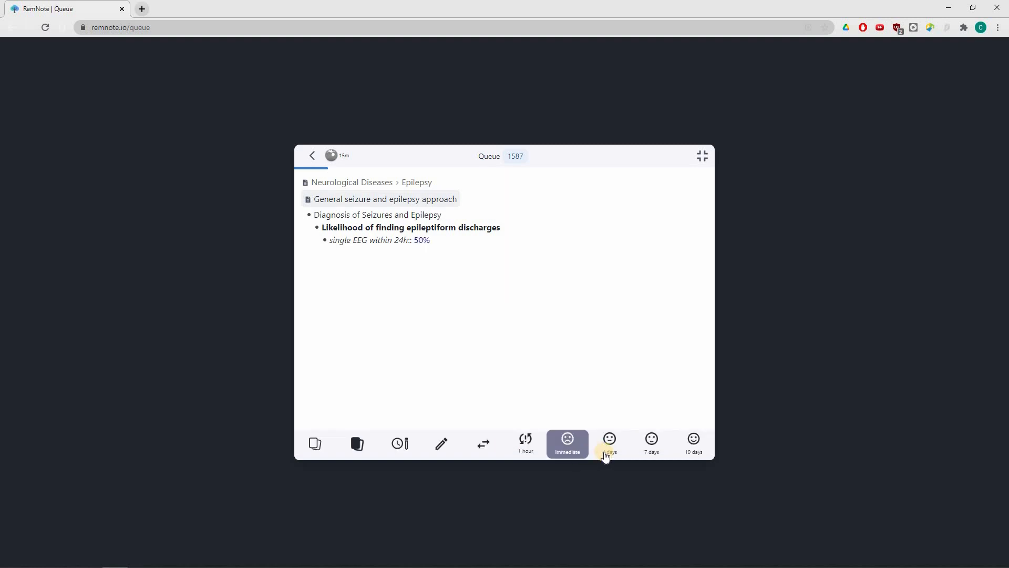
pyautogui.click(605, 444)
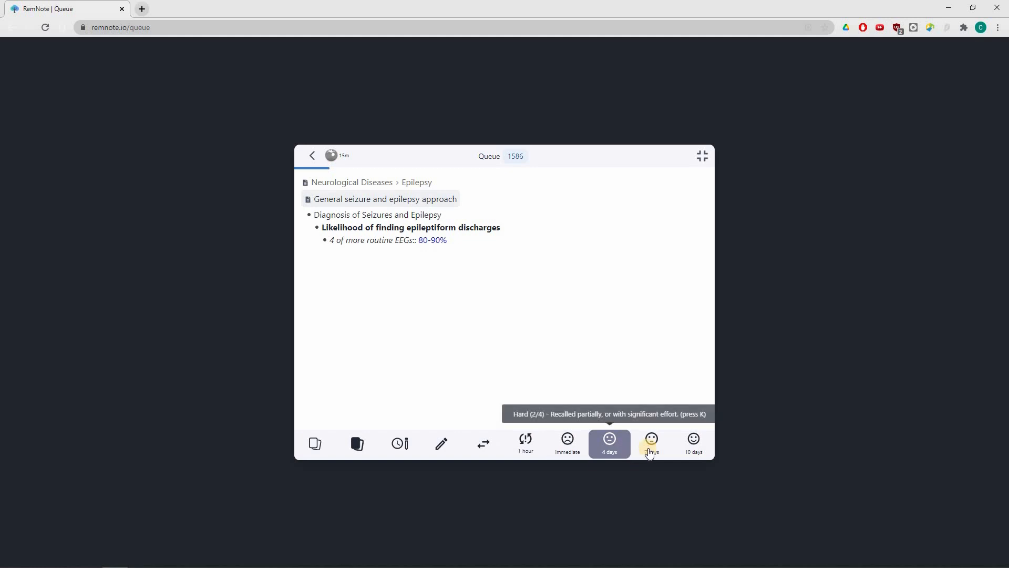
pyautogui.click(650, 442)
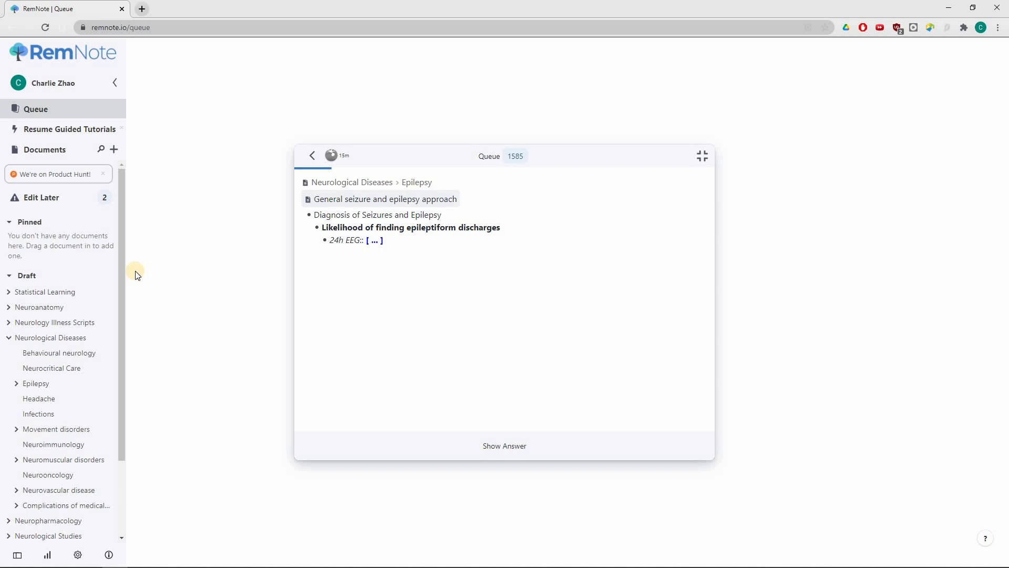
pyautogui.moveTo(59, 399)
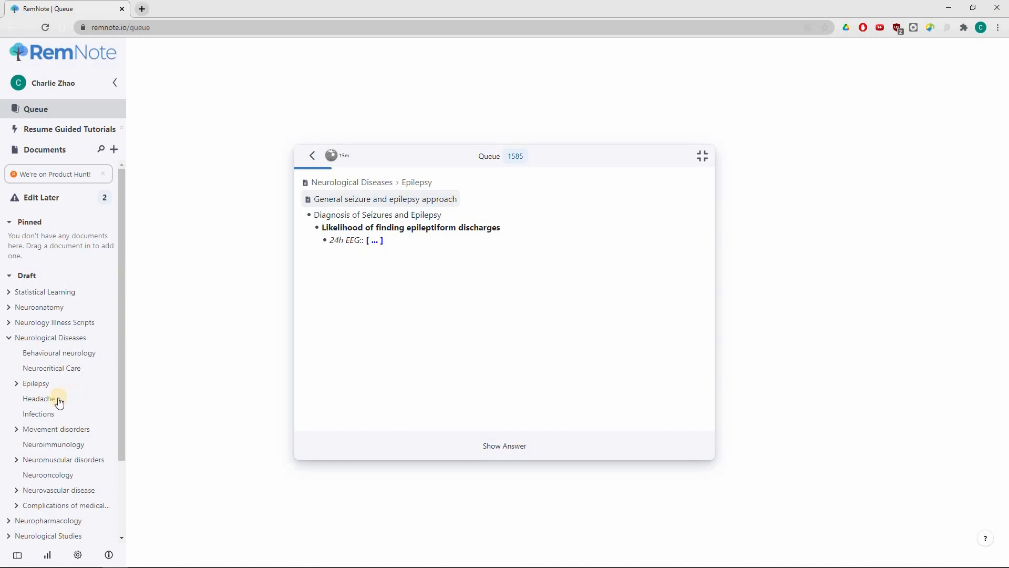
# Reopen the Headache document from Neurological Diseases and double-click its presentation bullet.
pyautogui.click(40, 398)
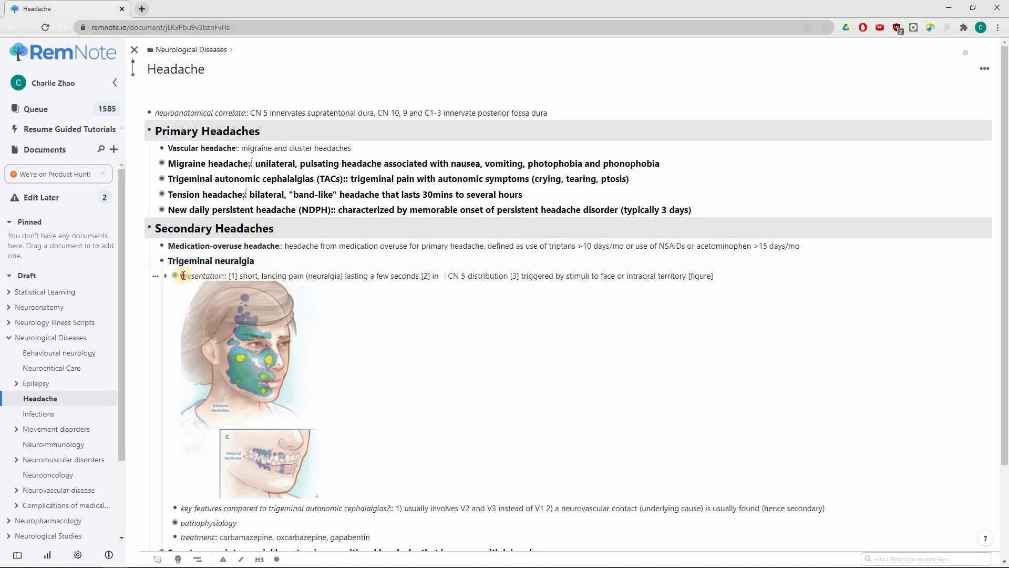
pyautogui.doubleClick(201, 275)
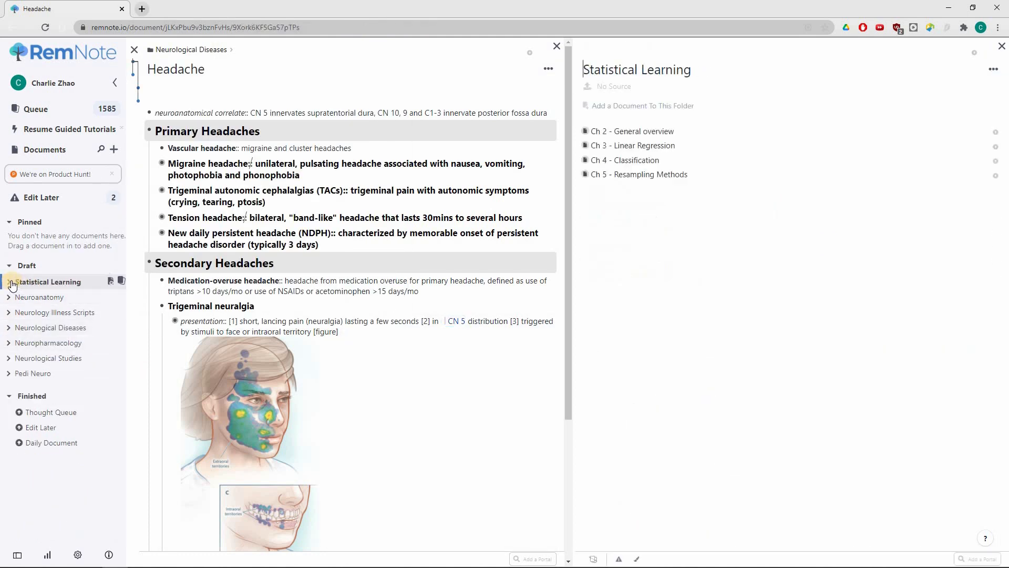
# Expand the Statistical Learning folder in the sidebar Draft section.
pyautogui.click(11, 284)
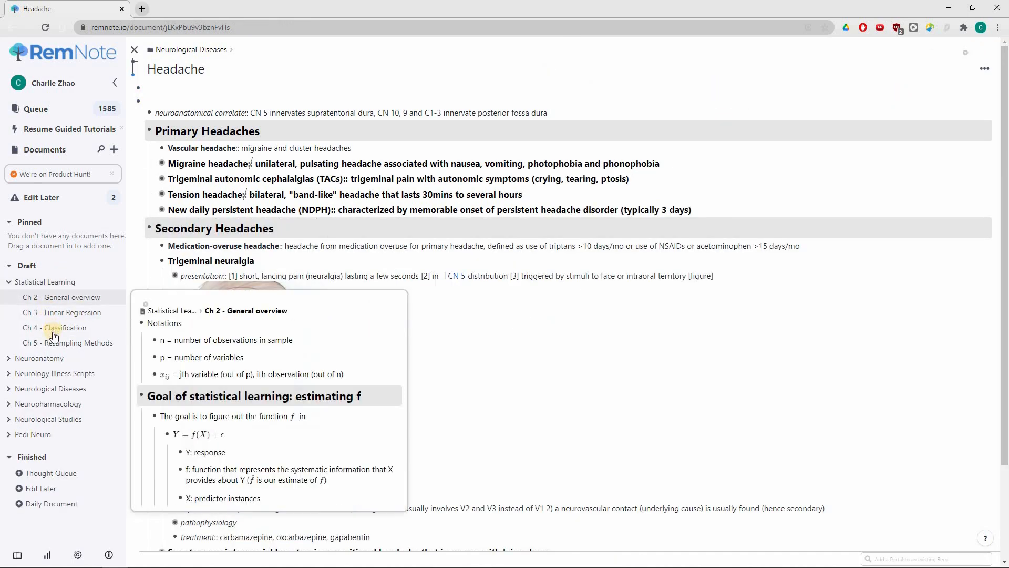
# Open Ch 4 - Classification and view the LaTeX source of the odds and e^β1 equations.
pyautogui.click(71, 342)
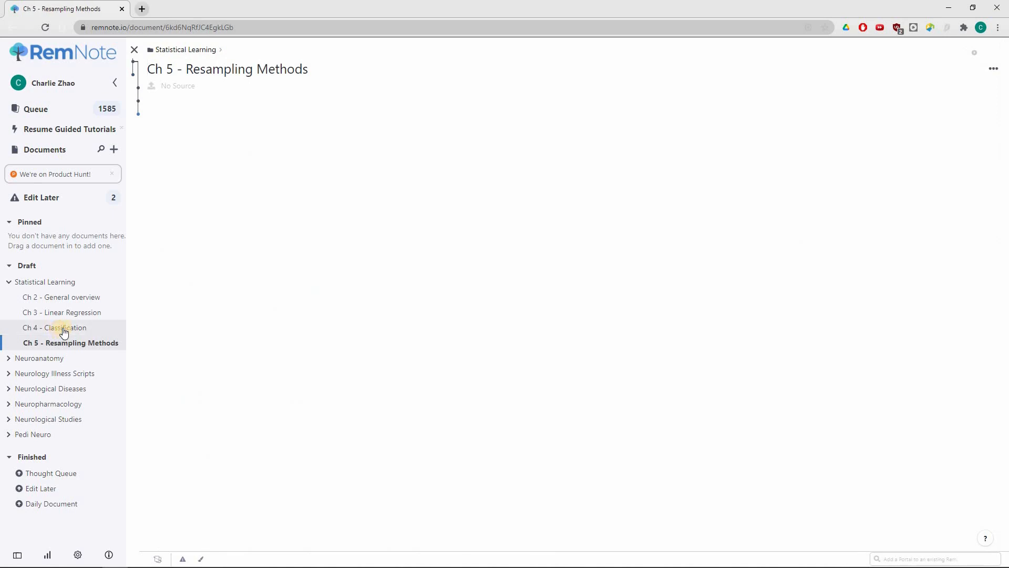
pyautogui.click(54, 327)
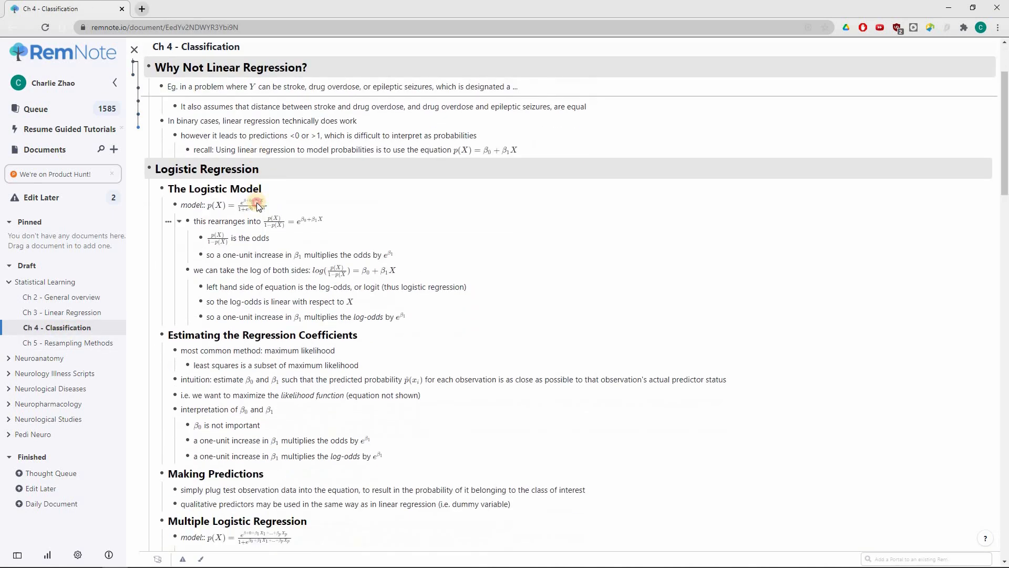
pyautogui.click(255, 205)
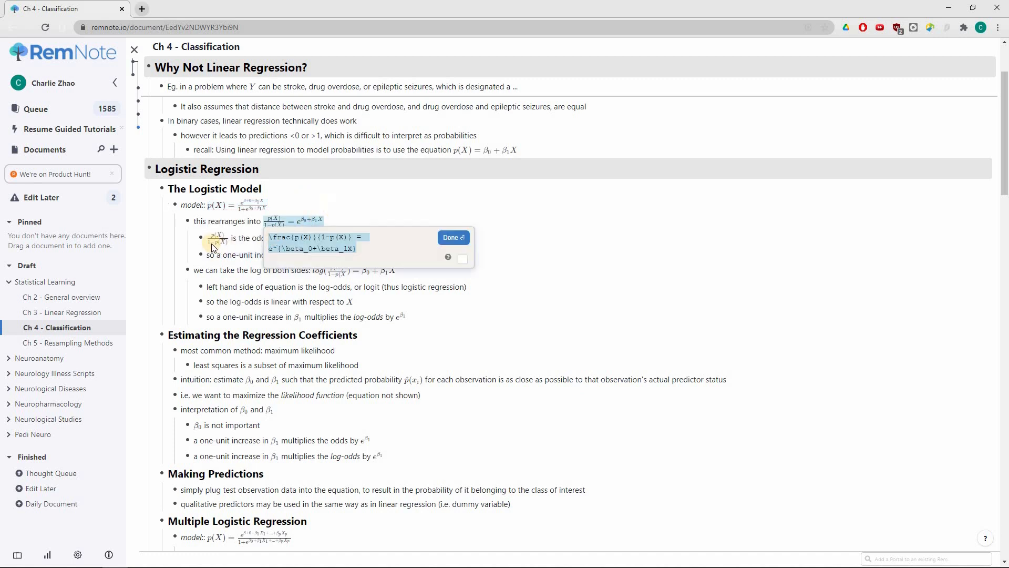
pyautogui.click(453, 238)
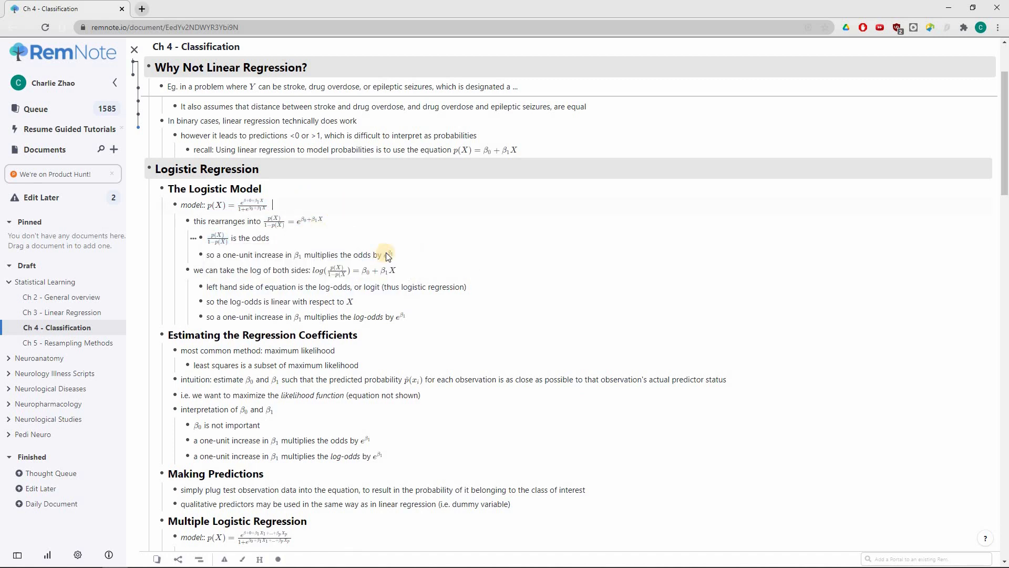
pyautogui.click(387, 254)
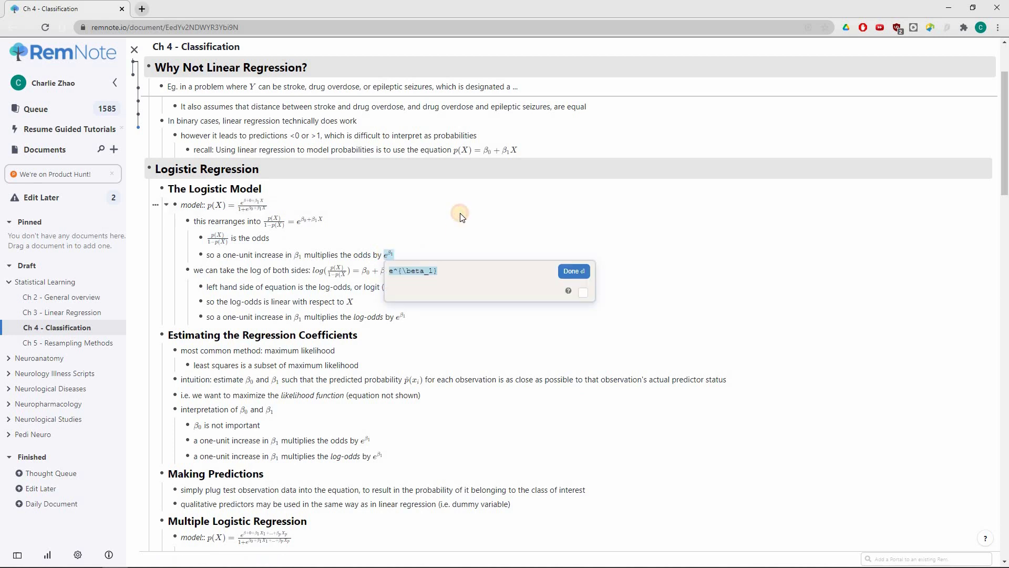
pyautogui.click(572, 270)
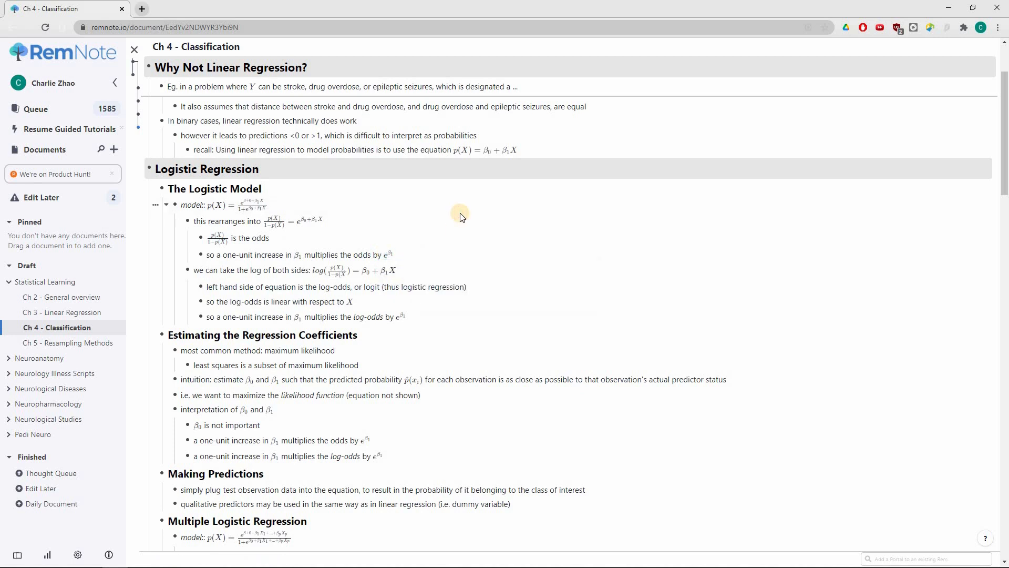